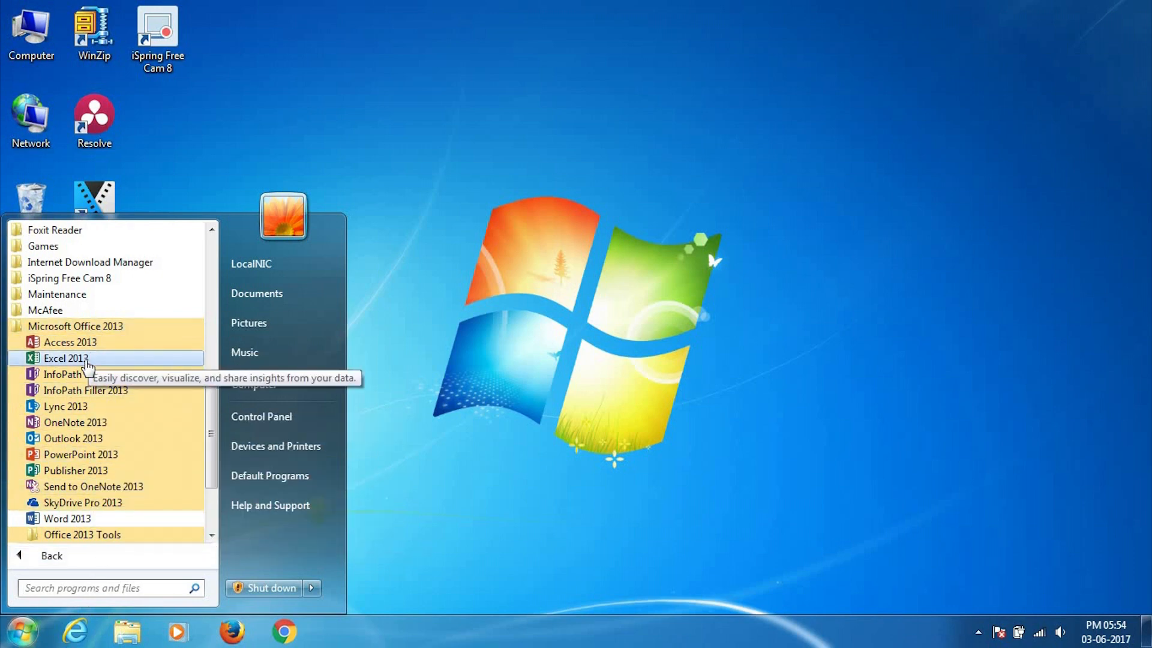
# Launch Excel 2013 from the Microsoft Office 2013 programs list
pyautogui.click(63, 357)
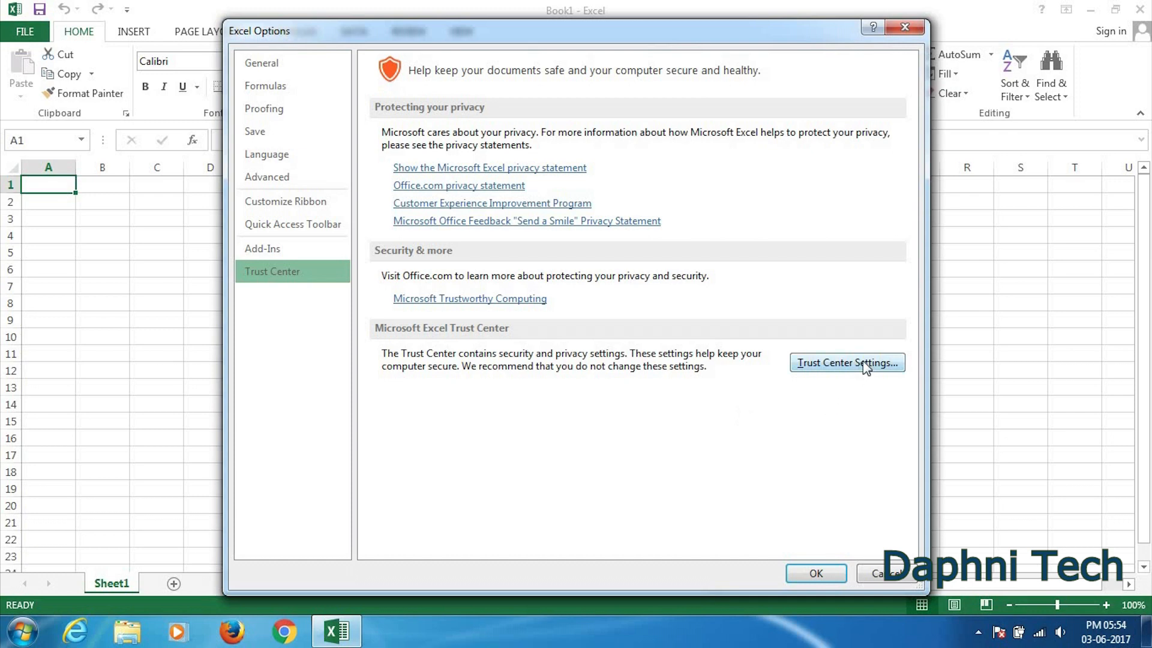
# Bring up the Trust Center dialog from Excel Options' Trust Center page
pyautogui.click(846, 362)
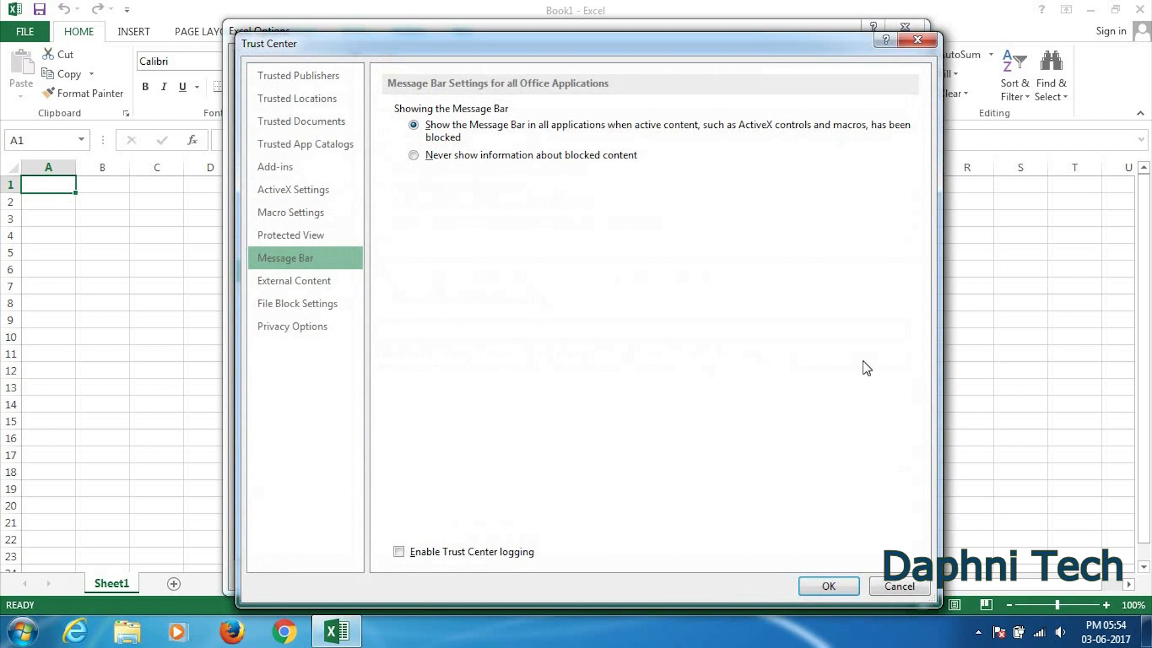